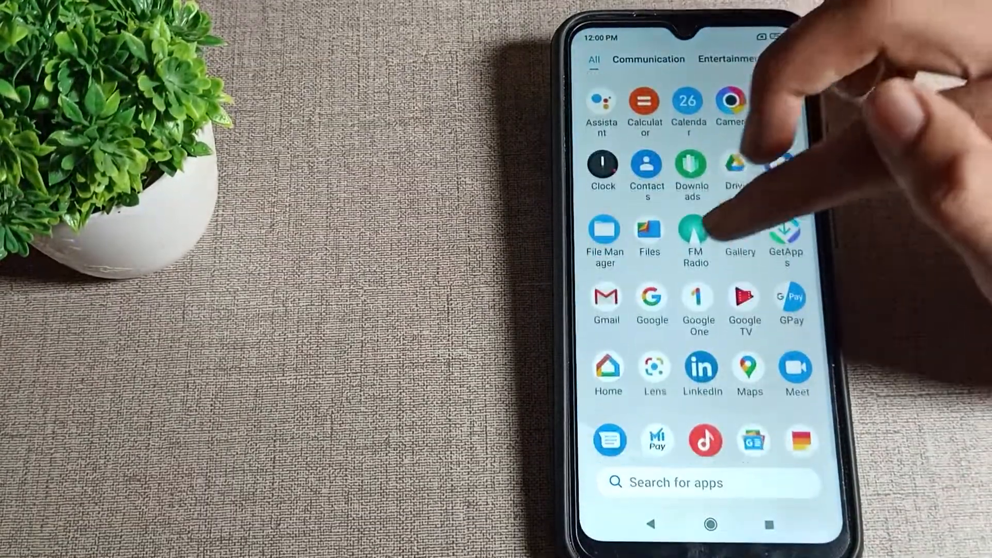
Locate and launch the Settings app from the app drawer.
scroll("down", 3)
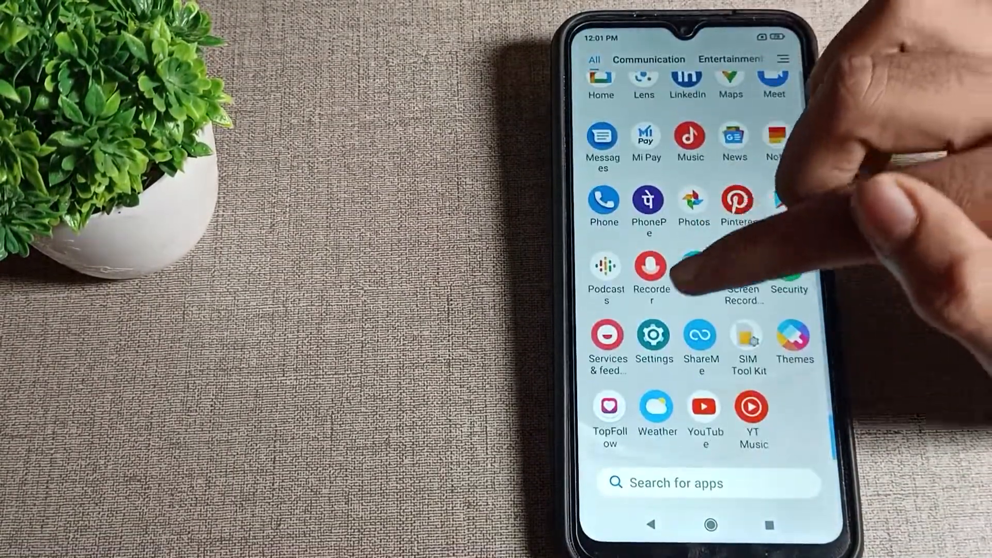
left_click(653, 335)
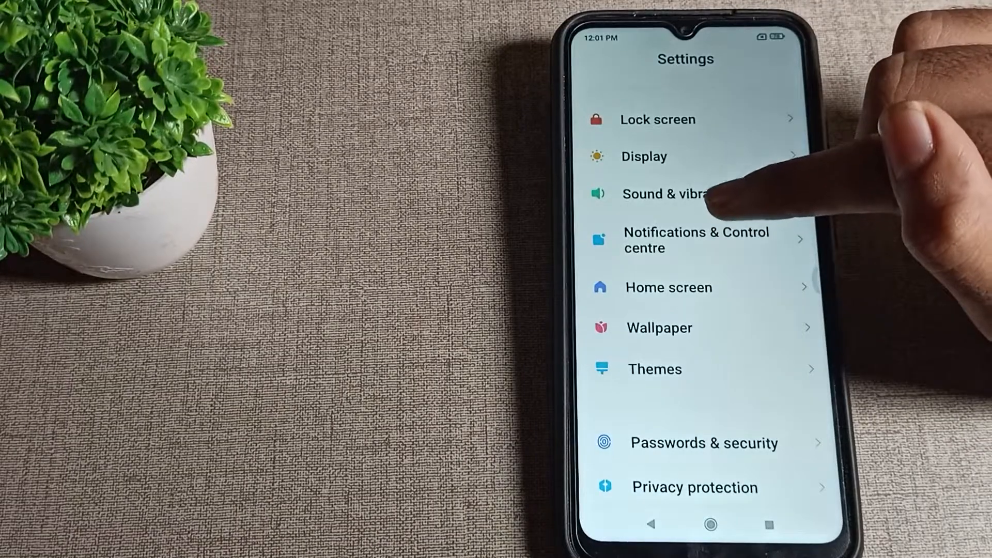
Go into Notifications & Control centre, then the per-app App notifications list.
left_click(696, 240)
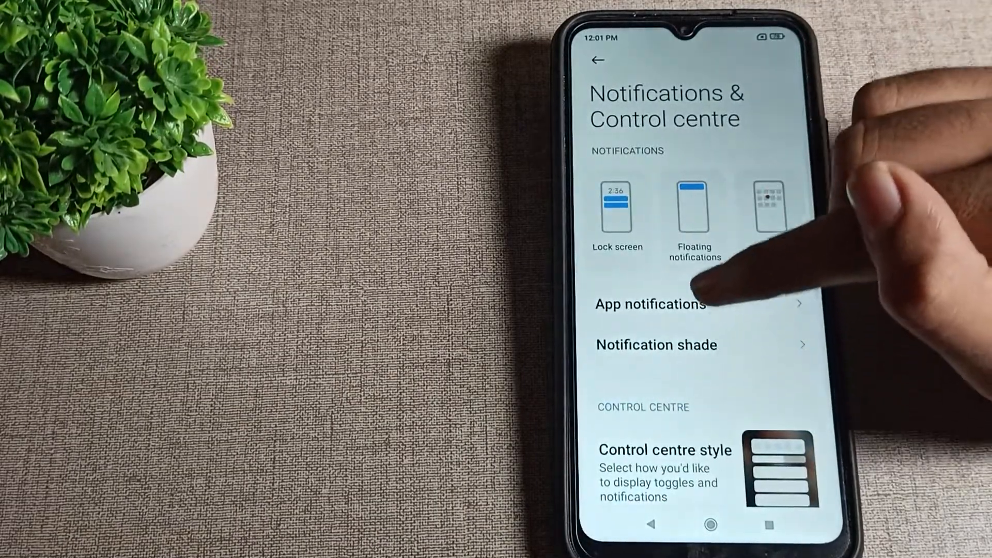
left_click(650, 304)
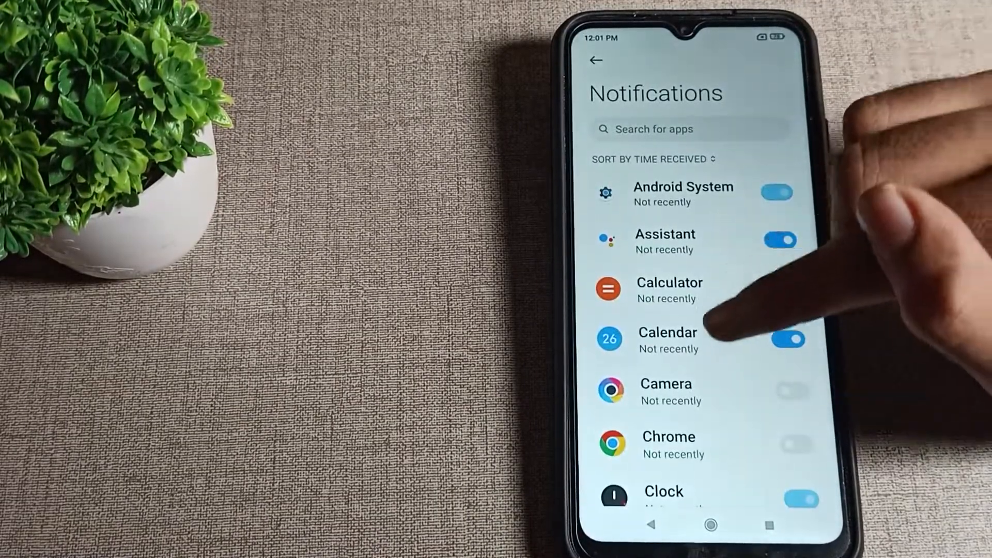
Find YouTube in the list and switch its Show notifications on.
scroll("down", 3)
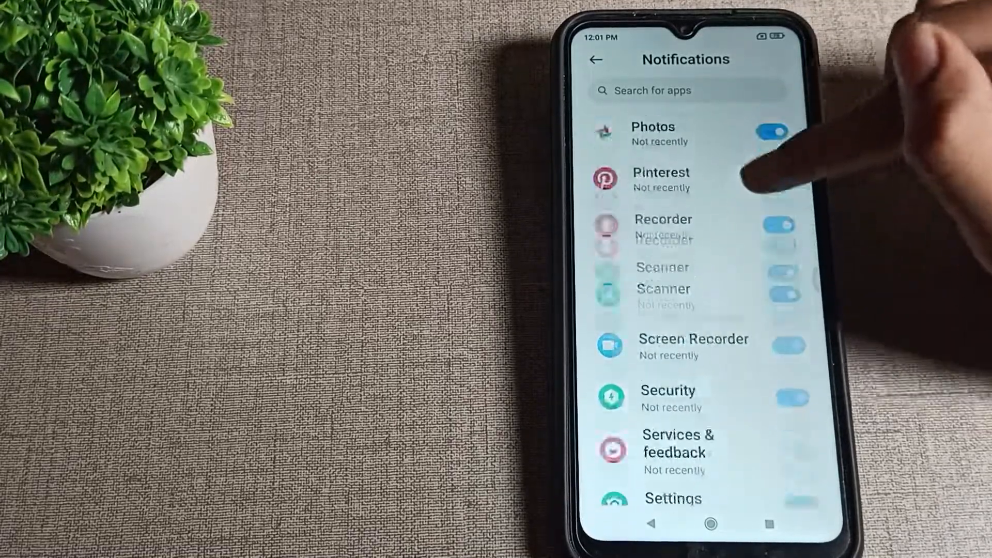
scroll("down", 3)
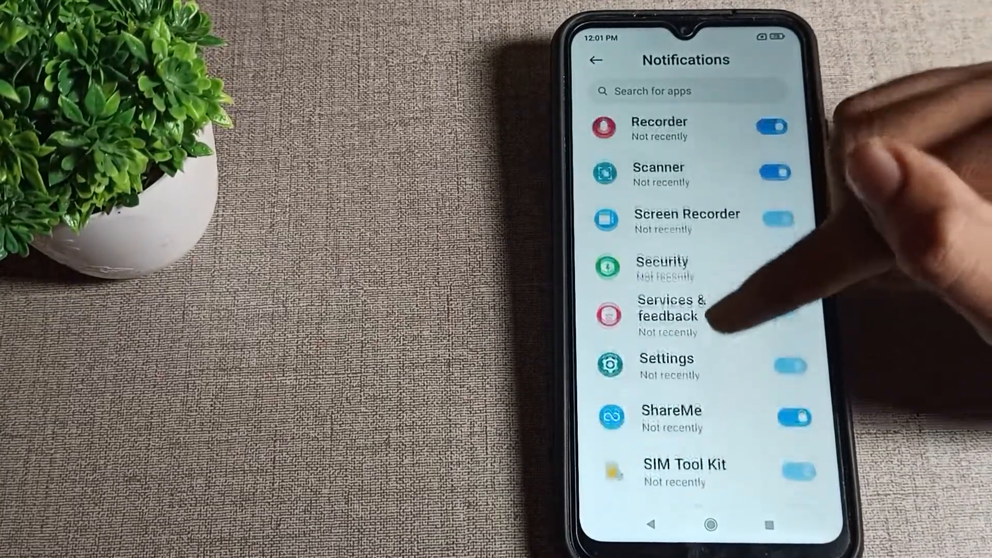
scroll("down", 3)
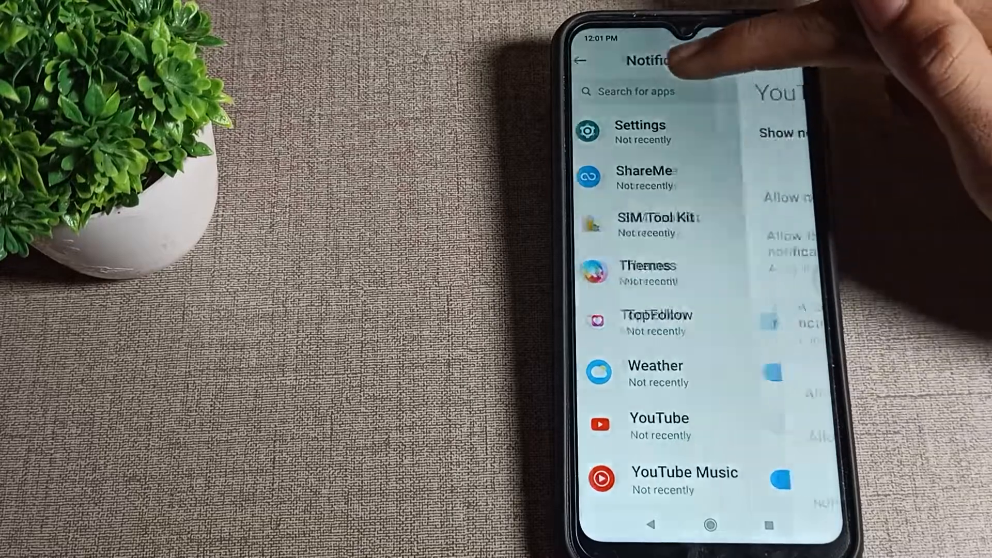
left_click(659, 423)
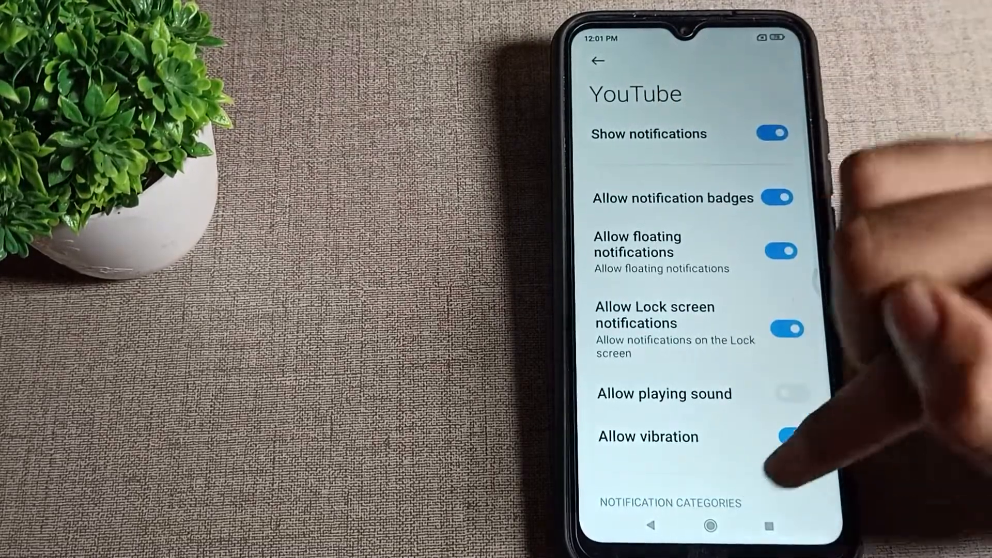
left_click(595, 60)
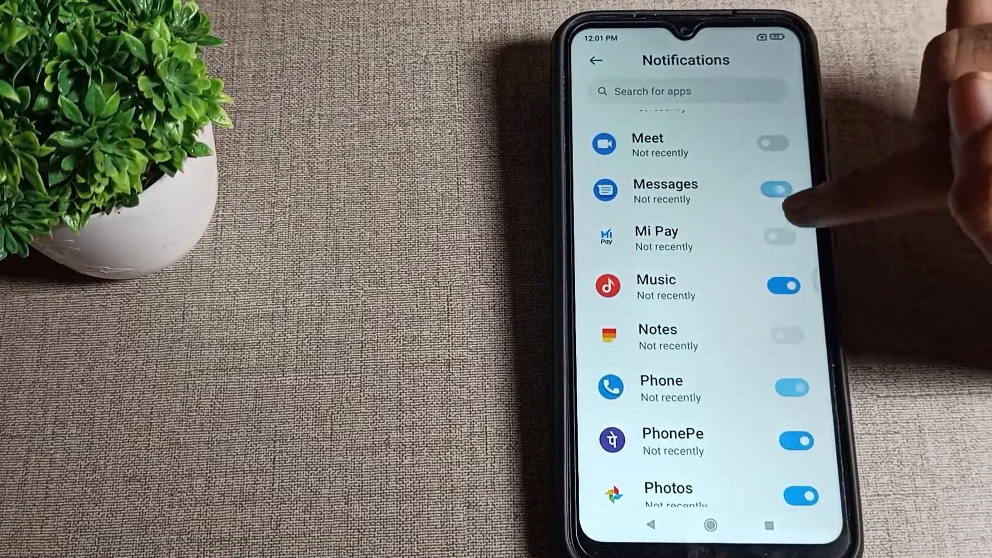
Find Google in the list and switch its Show notifications on.
scroll("down", 3)
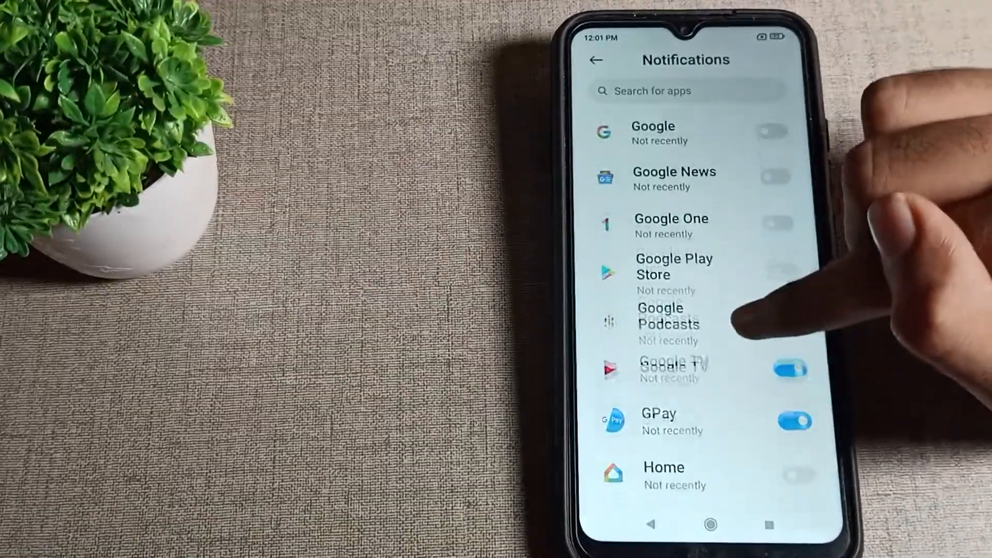
scroll("down", 3)
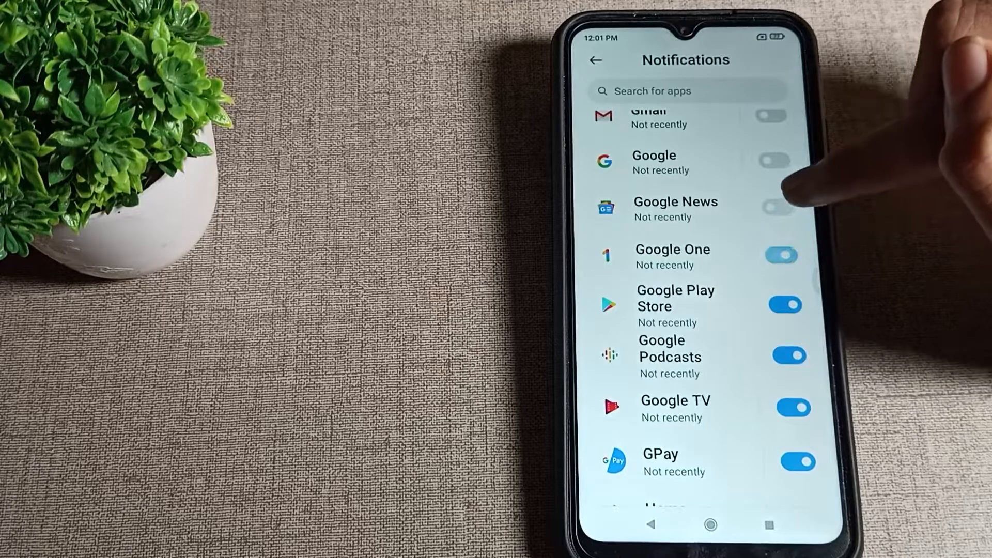
left_click(654, 162)
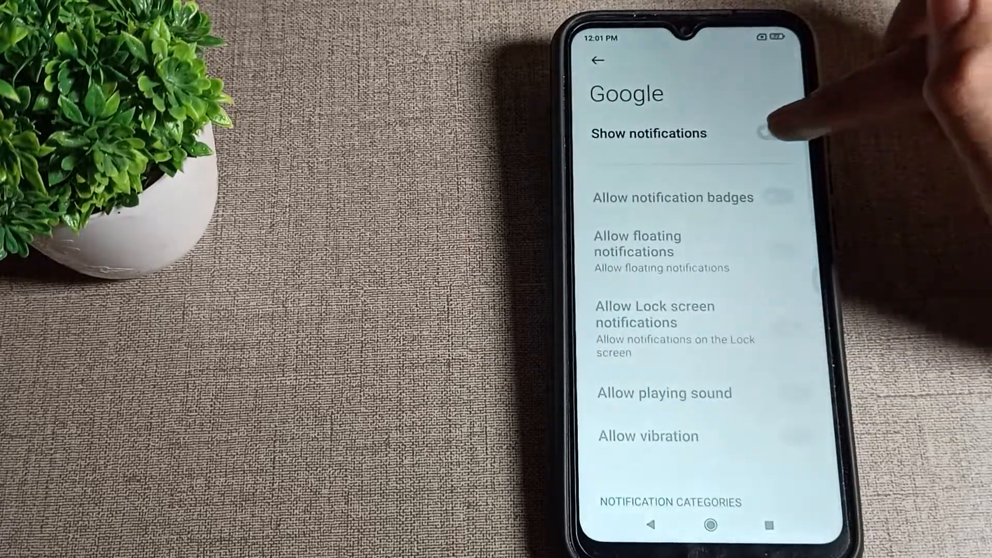
left_click(595, 60)
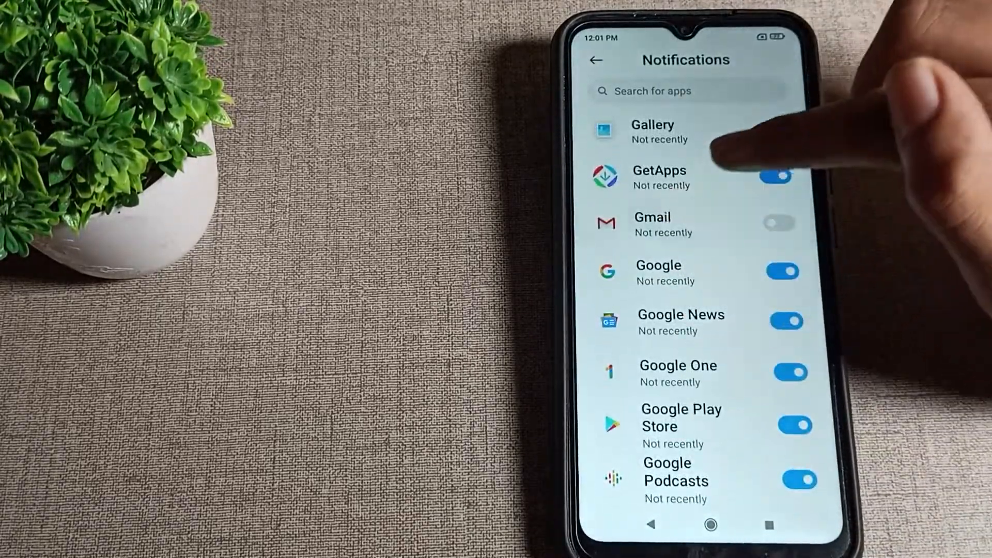
Clear all recent apps from the overview and return to the home screen.
left_click(652, 224)
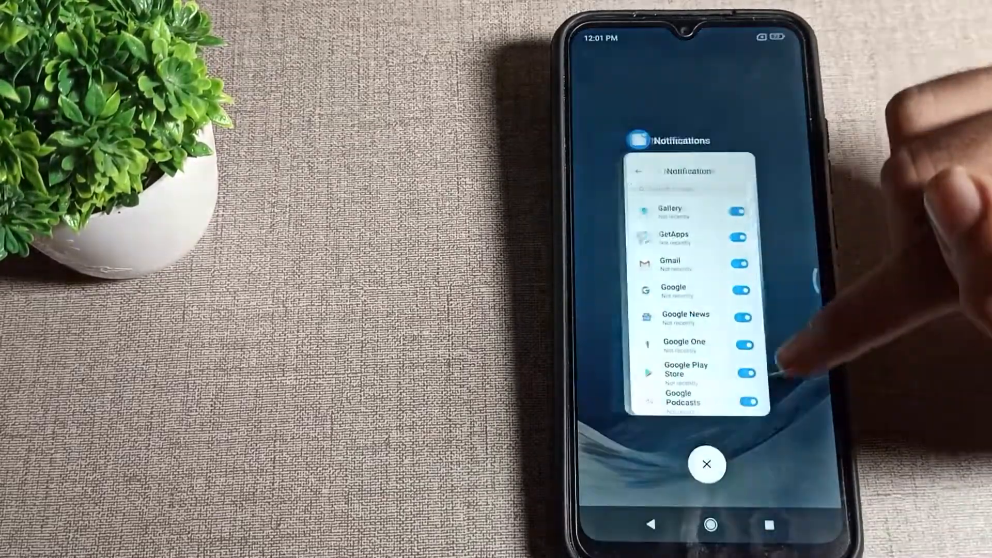
left_click(706, 465)
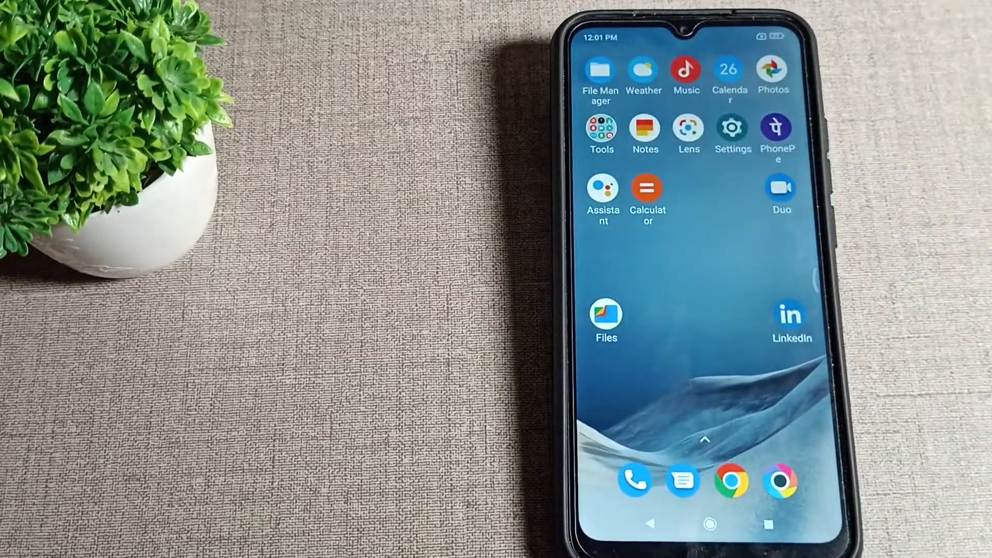